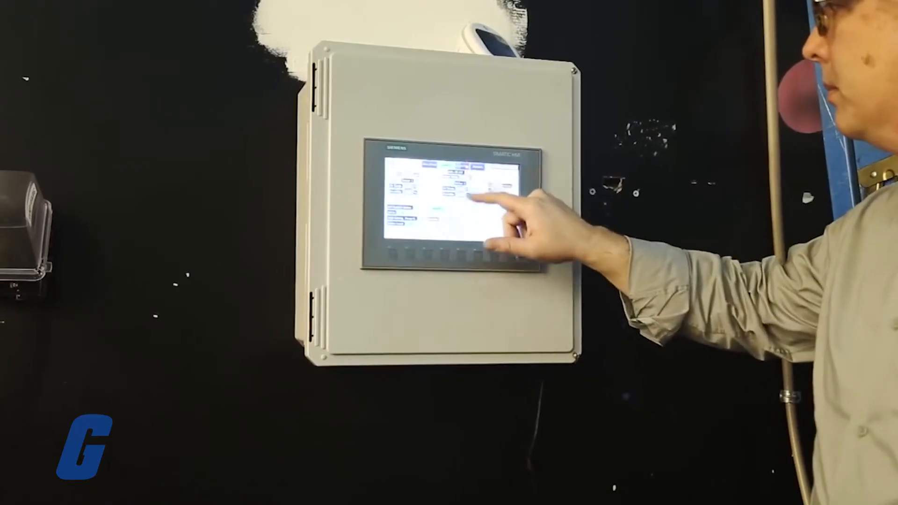
click(480, 194)
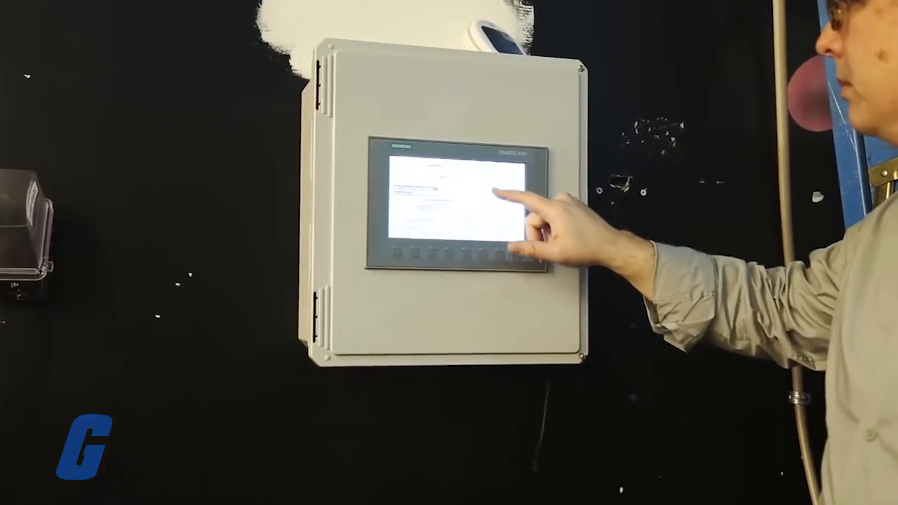